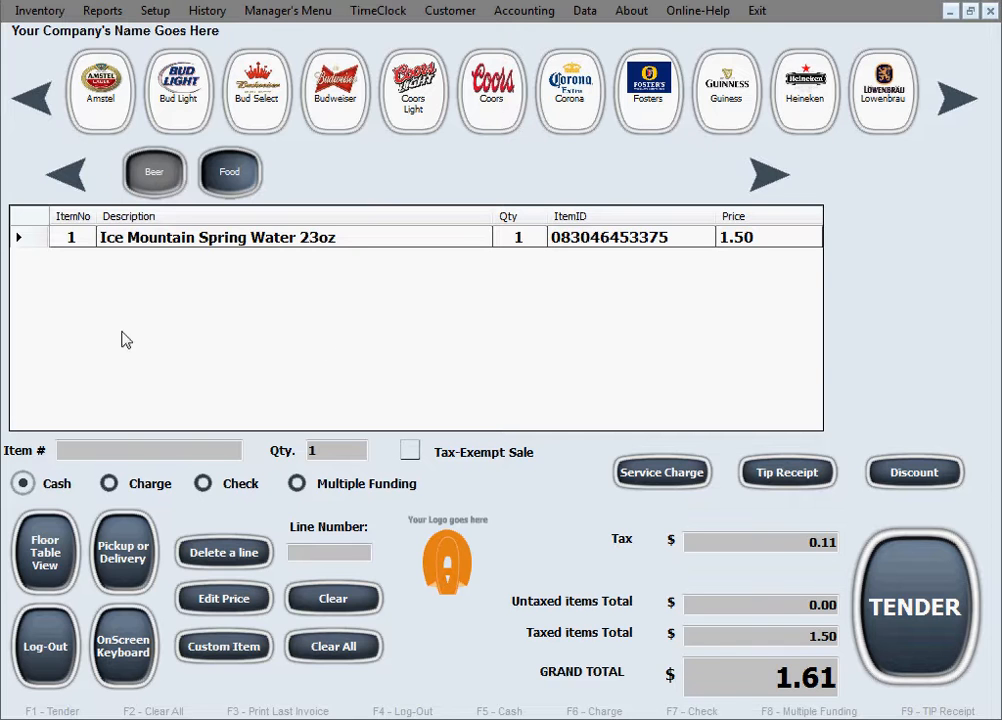
{"action": "mouse_move", "coordinate": [796, 292]}
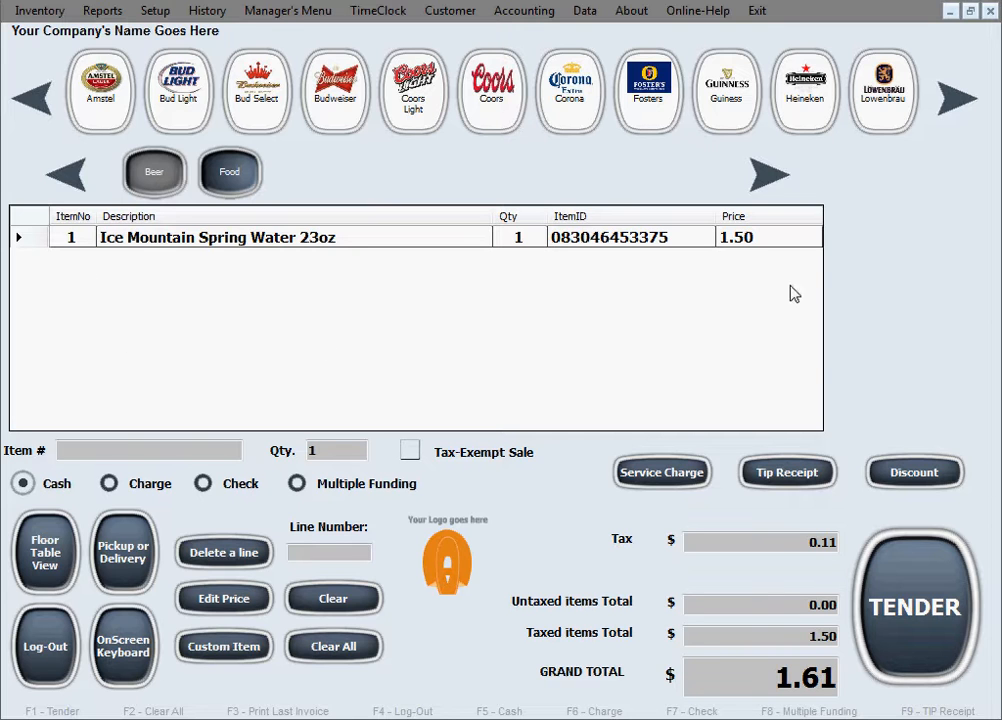
{"action": "mouse_move", "coordinate": [876, 300]}
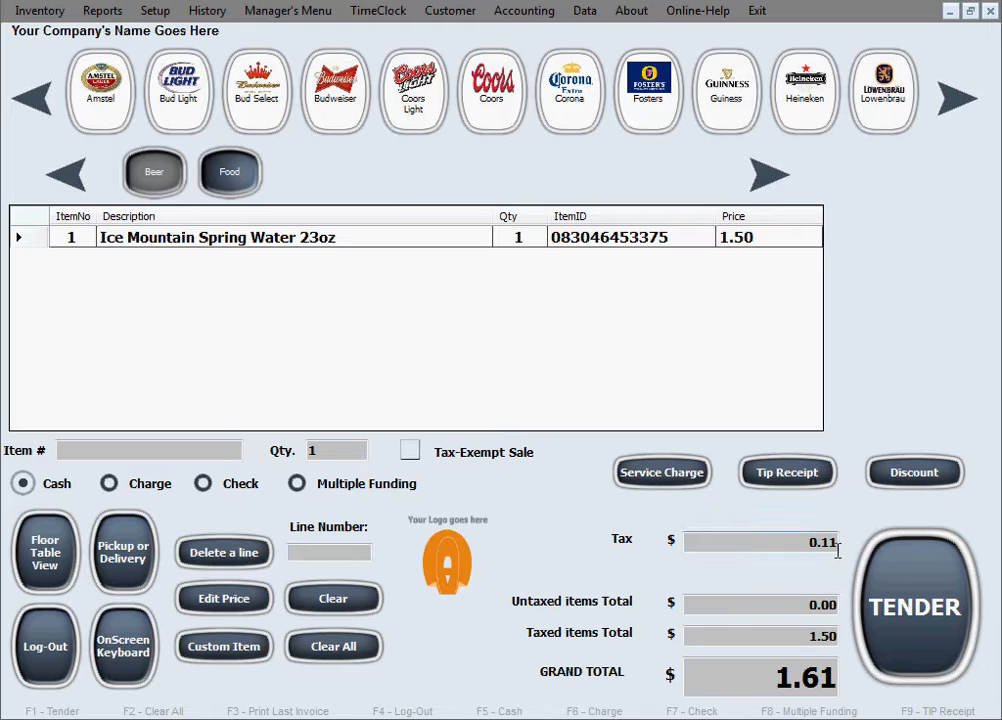
{"action": "mouse_move", "coordinate": [856, 690]}
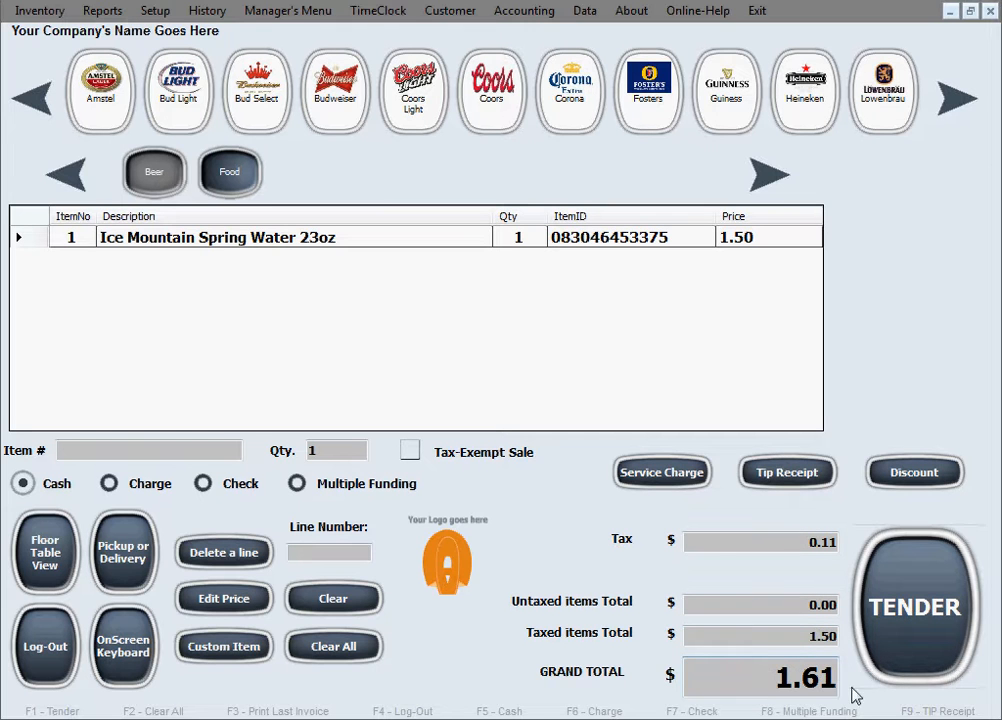
{"action": "mouse_move", "coordinate": [48, 504]}
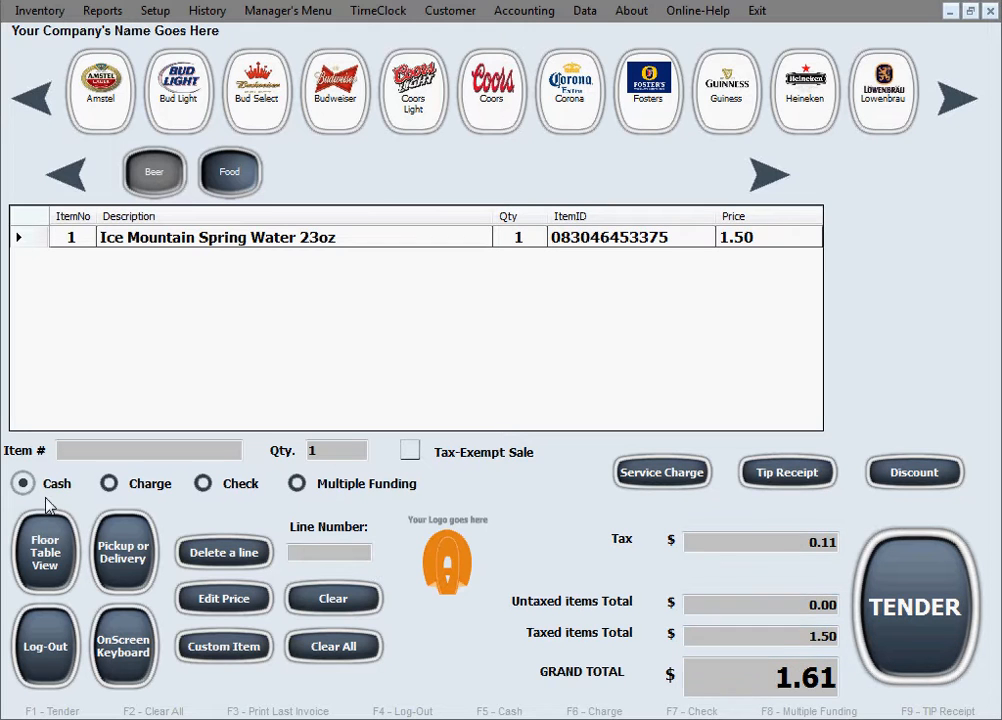
{"action": "mouse_move", "coordinate": [56, 500]}
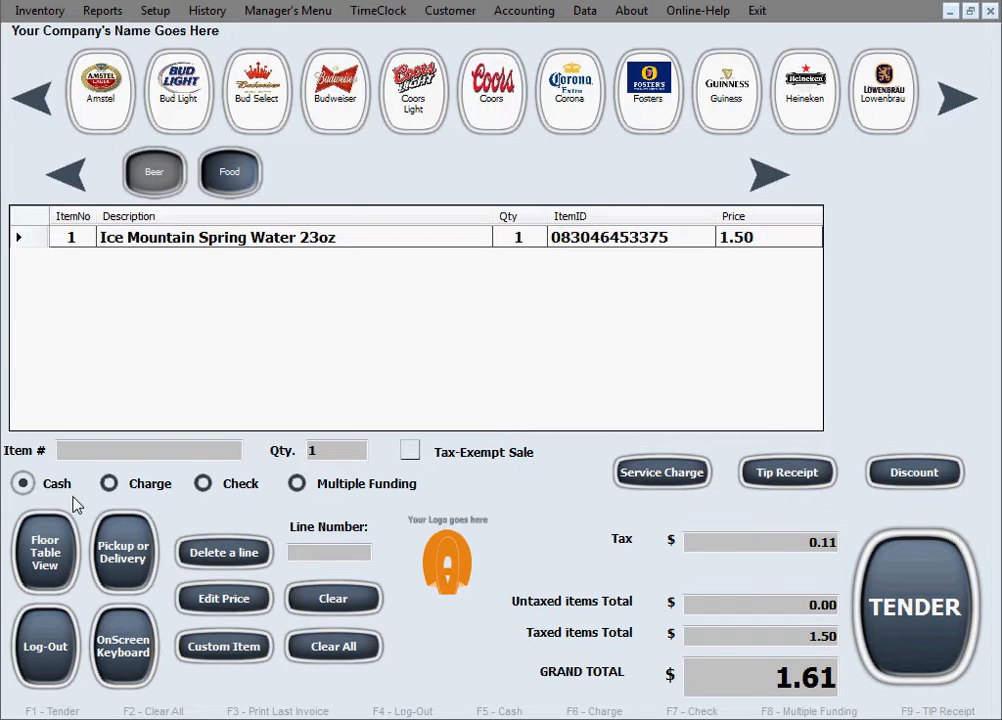
{"action": "mouse_move", "coordinate": [332, 512]}
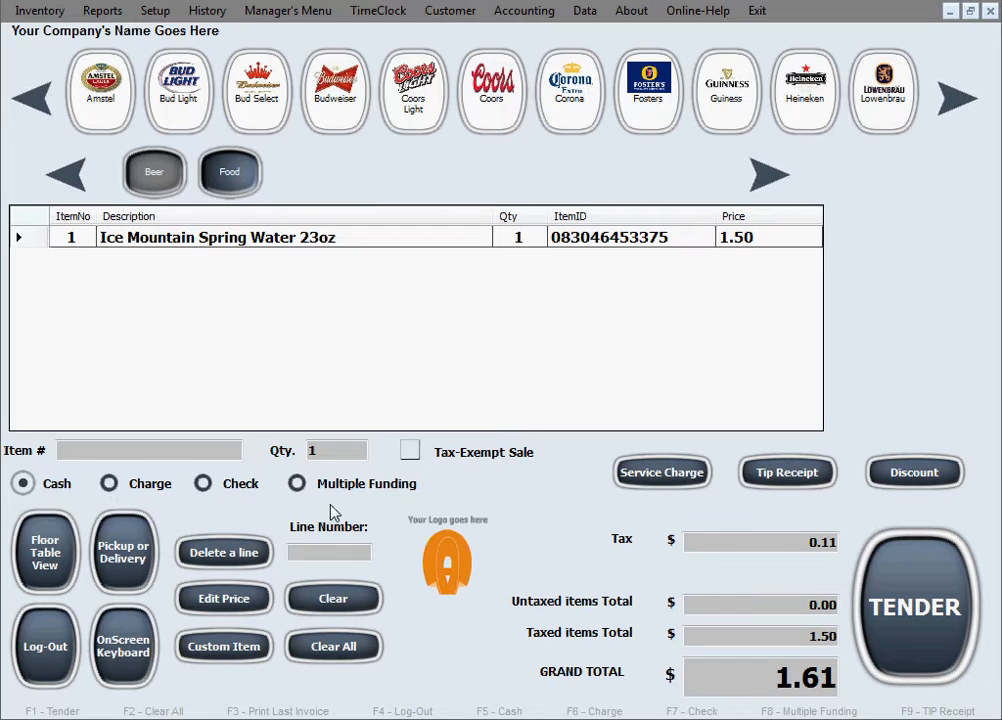
{"action": "mouse_move", "coordinate": [836, 534]}
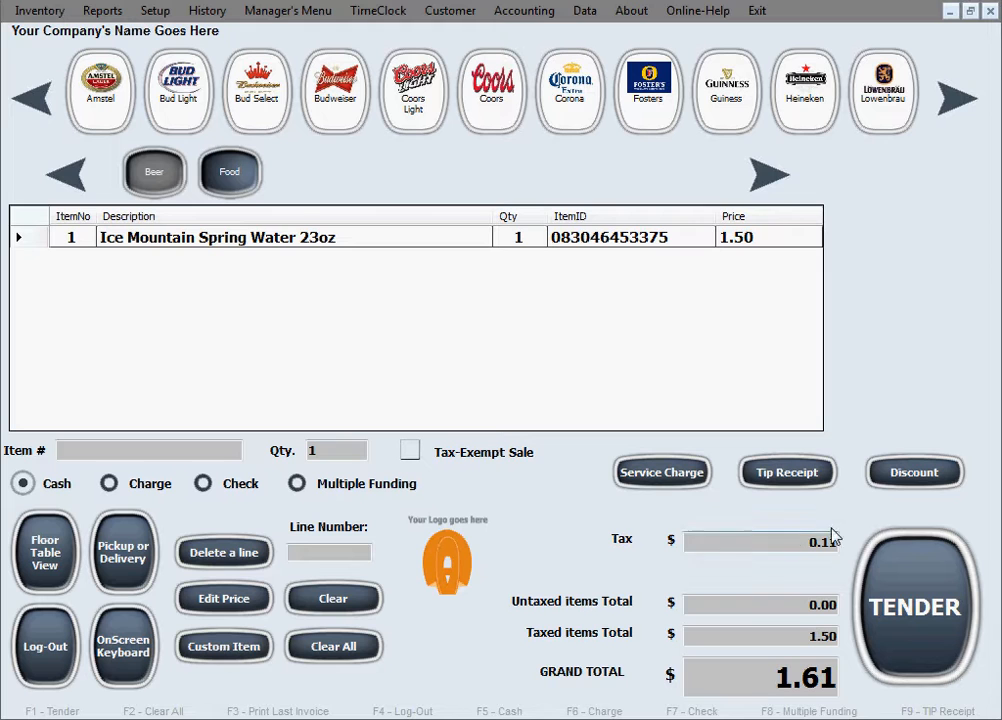
{"action": "mouse_move", "coordinate": [960, 514]}
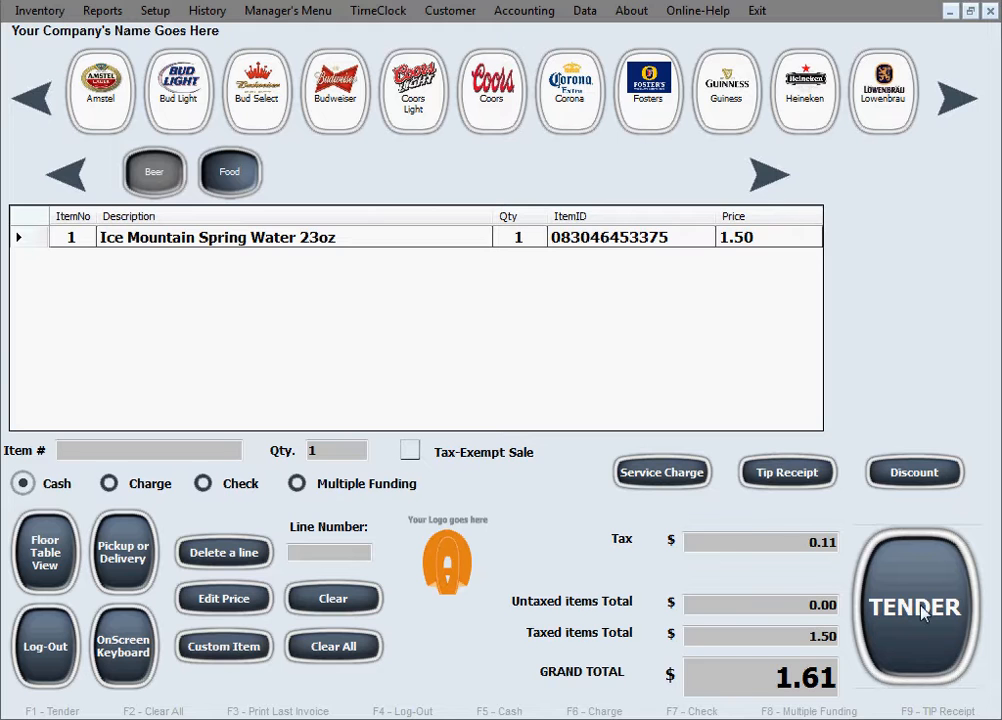
- Collect cash for the $1.61 water bottle, entering $20 tendered via the quick-amount button and accepting it
{"action": "left_click", "coordinate": [920, 608]}
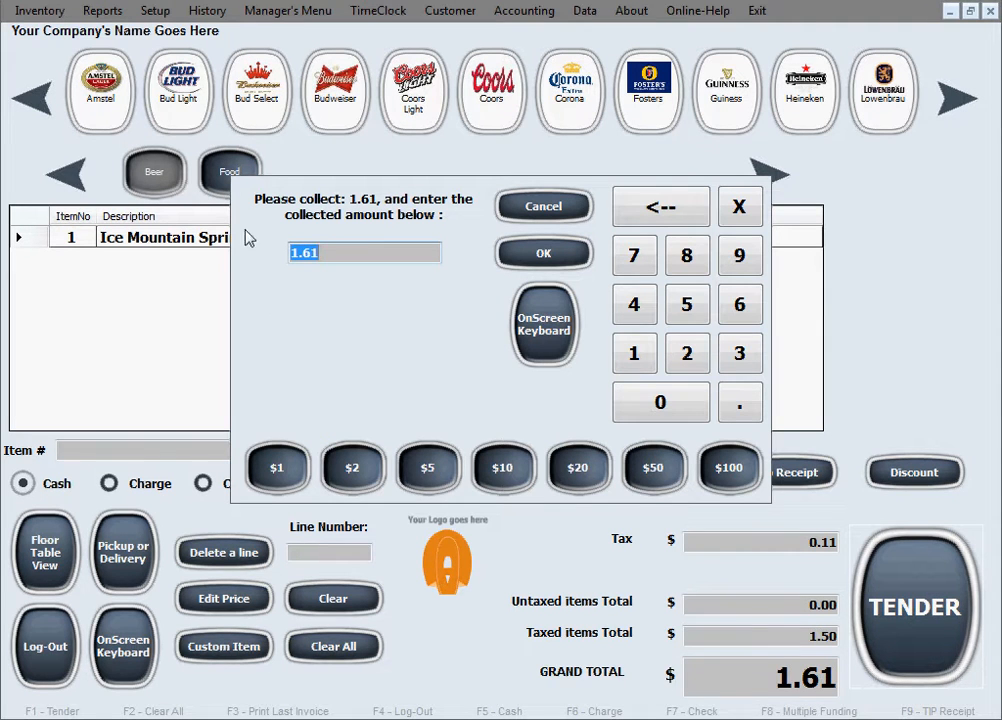
{"action": "mouse_move", "coordinate": [298, 328]}
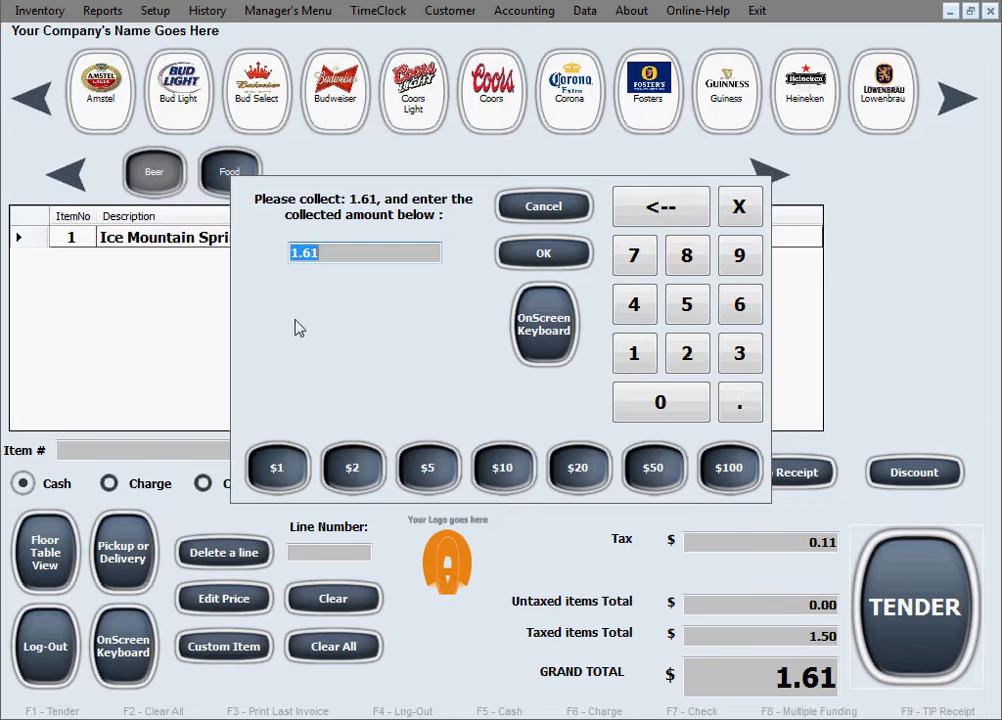
{"action": "mouse_move", "coordinate": [344, 368]}
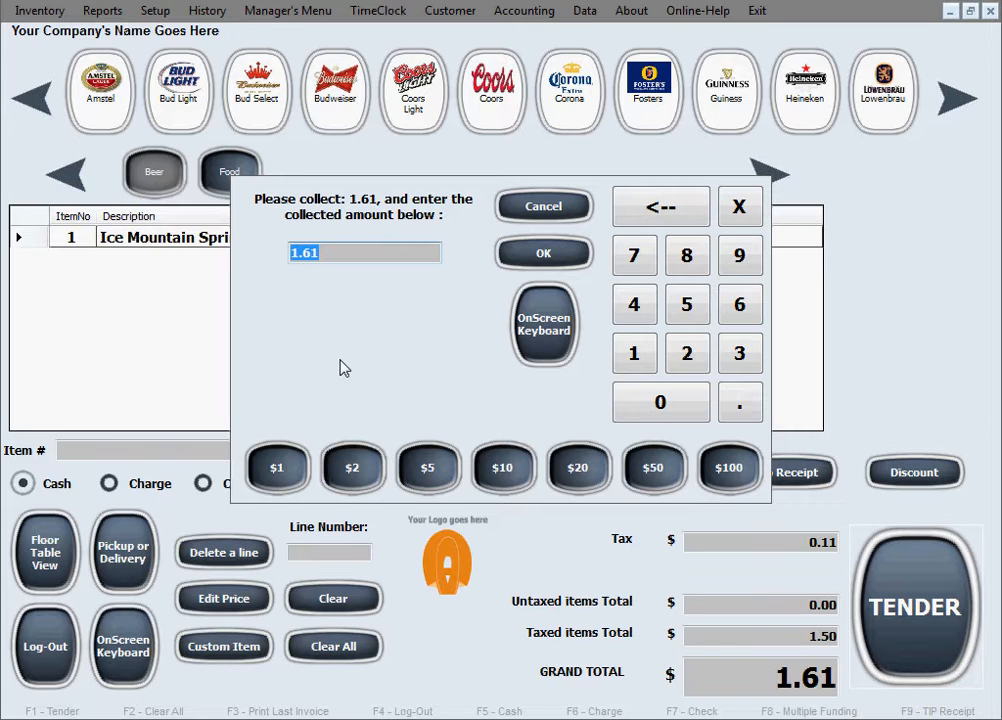
{"action": "mouse_move", "coordinate": [356, 344]}
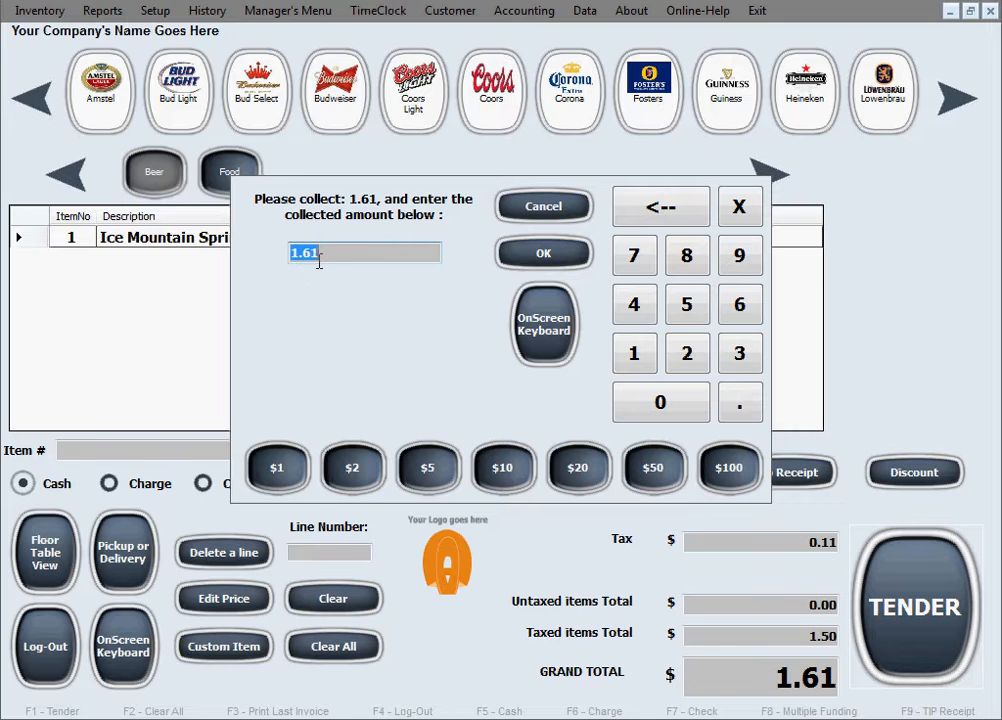
{"action": "mouse_move", "coordinate": [322, 280]}
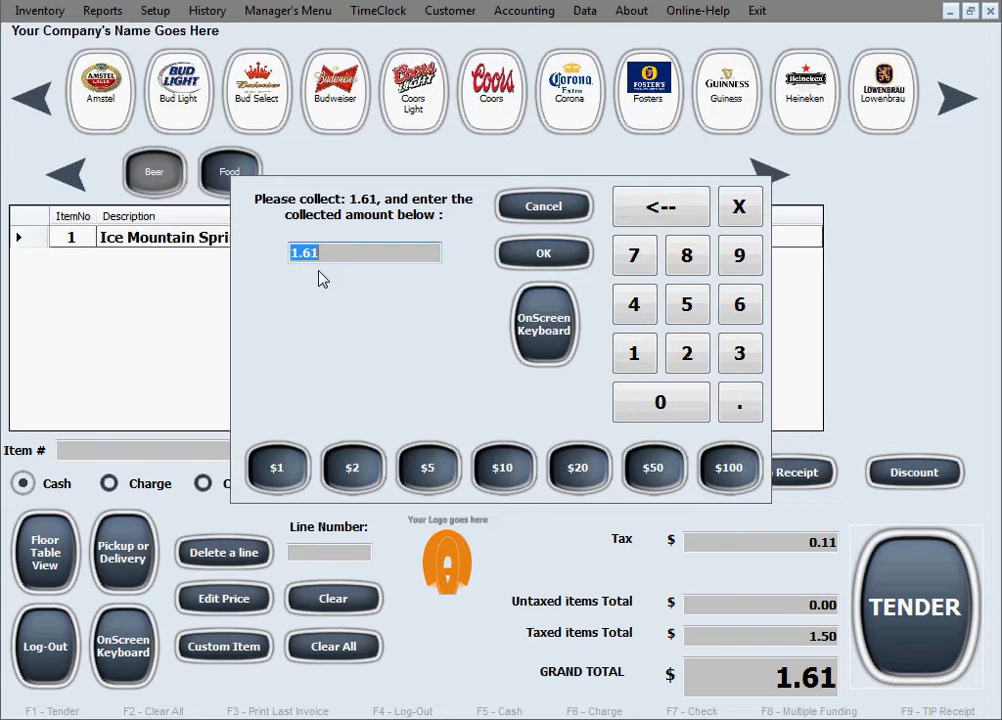
{"action": "mouse_move", "coordinate": [296, 272]}
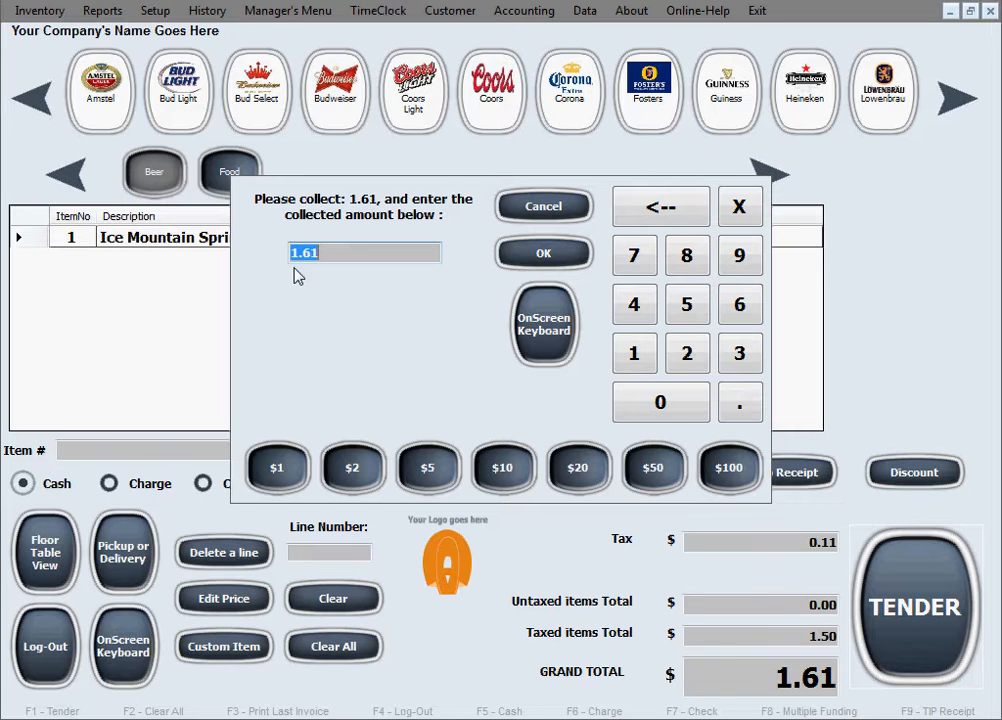
{"action": "mouse_move", "coordinate": [464, 354]}
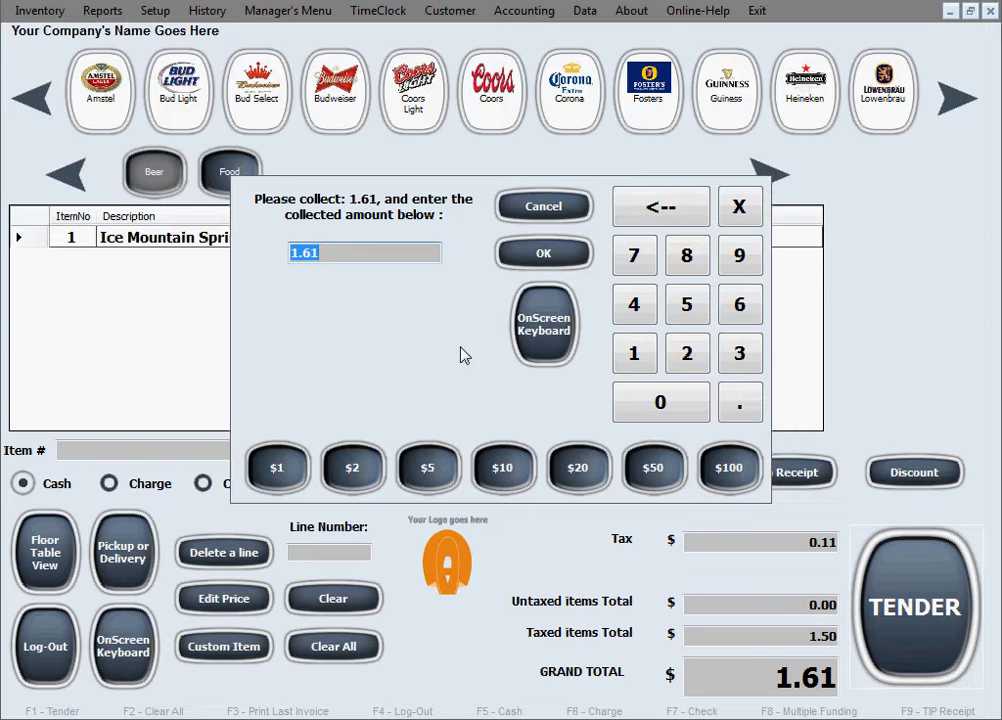
{"action": "mouse_move", "coordinate": [612, 496]}
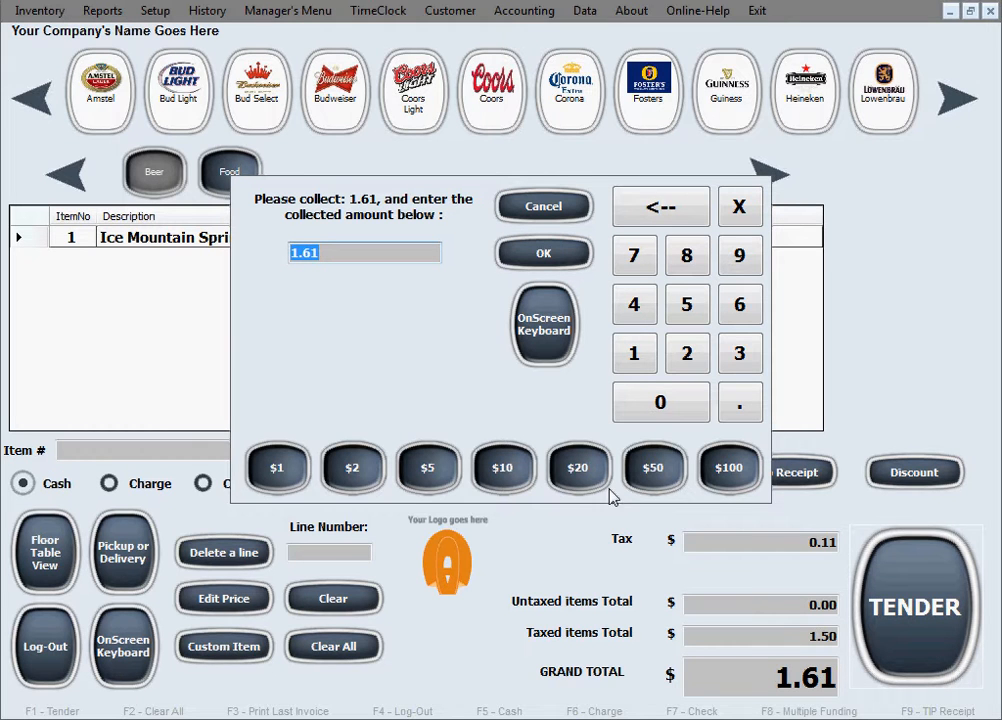
{"action": "mouse_move", "coordinate": [598, 488]}
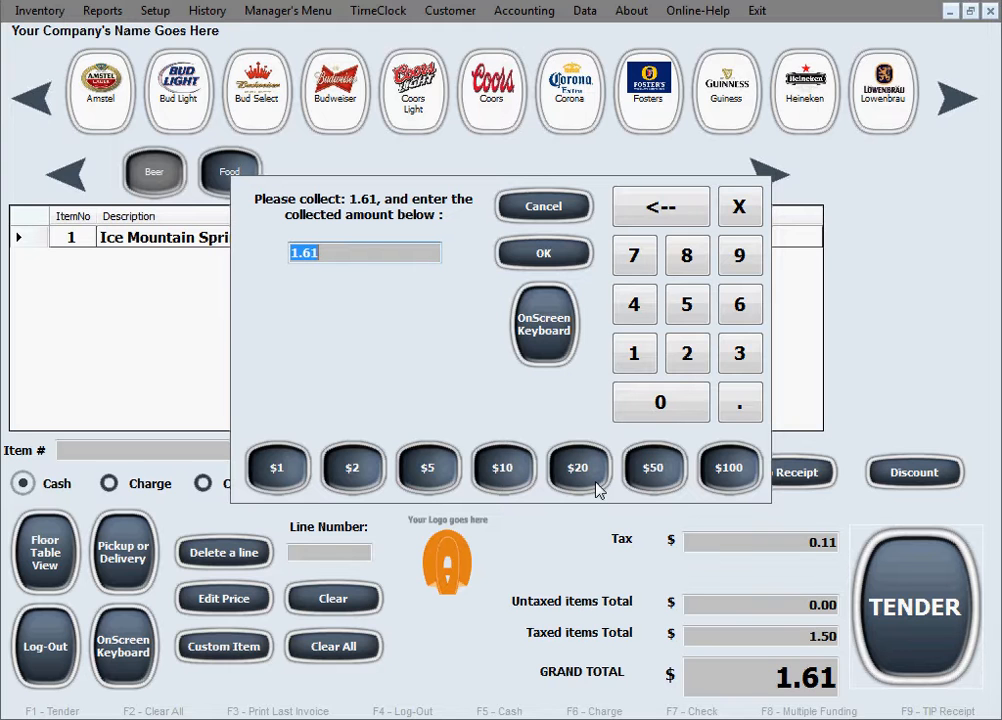
{"action": "mouse_move", "coordinate": [580, 472]}
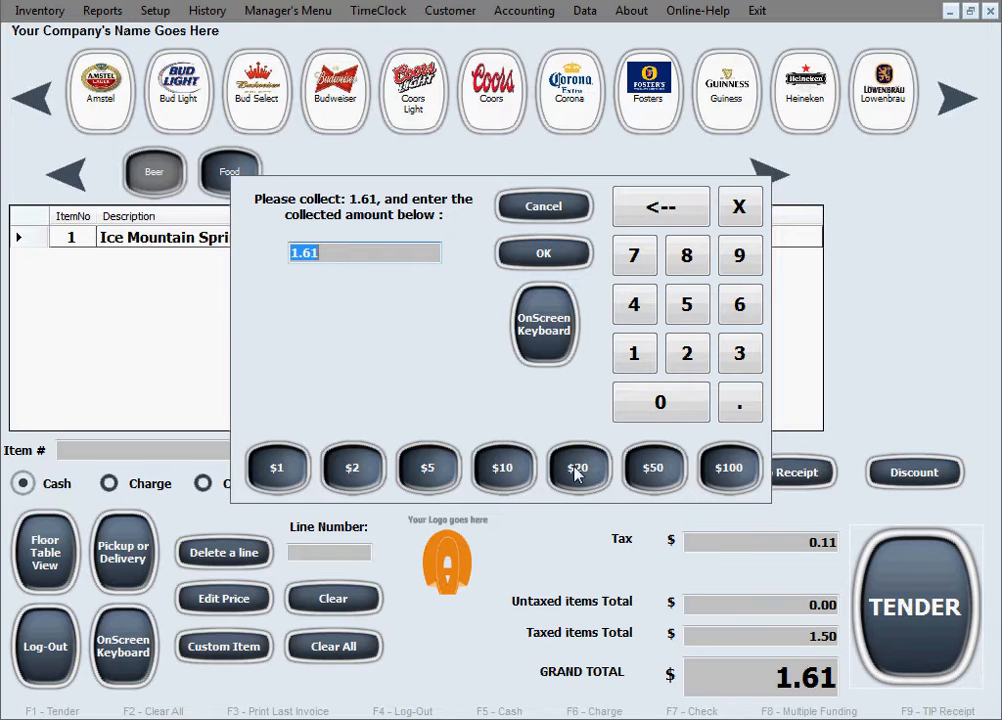
{"action": "mouse_move", "coordinate": [588, 482]}
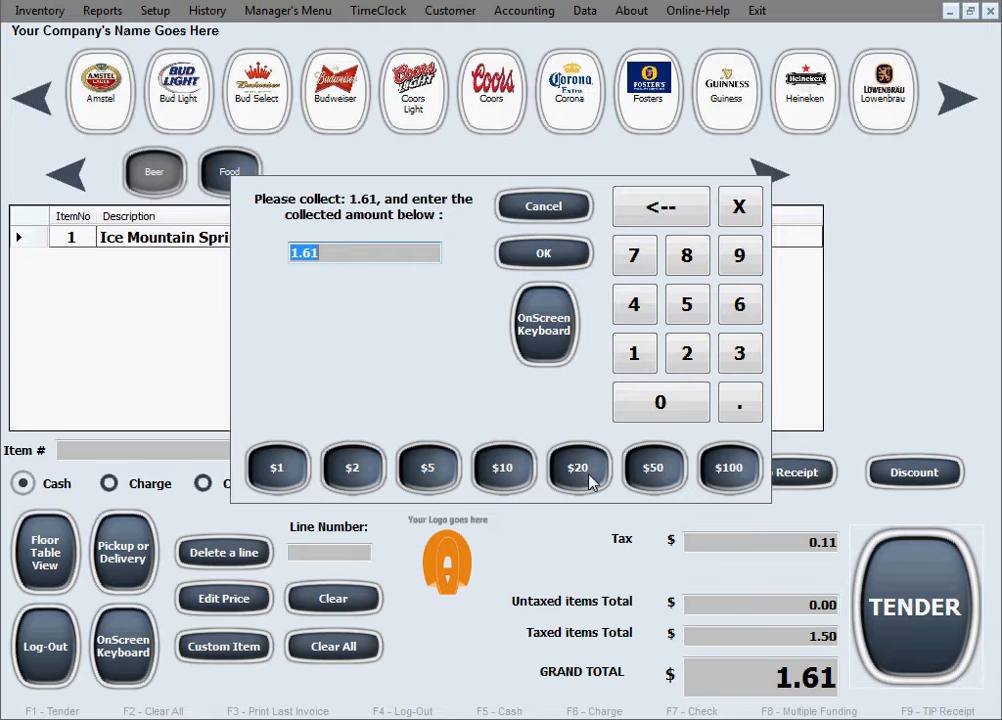
{"action": "mouse_move", "coordinate": [620, 480]}
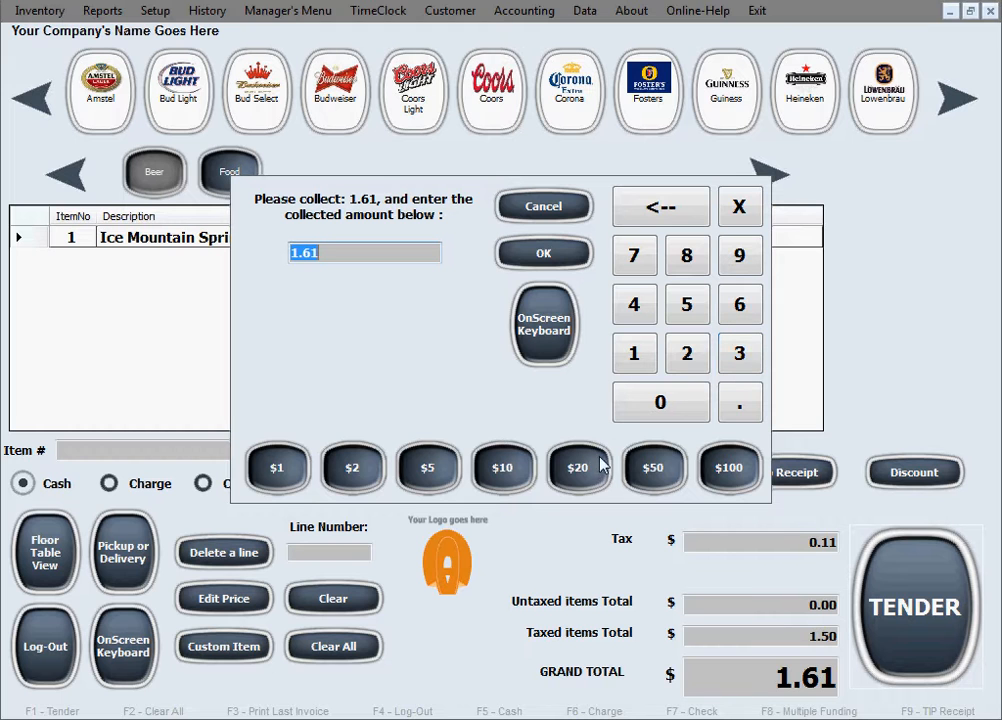
{"action": "left_click", "coordinate": [578, 468]}
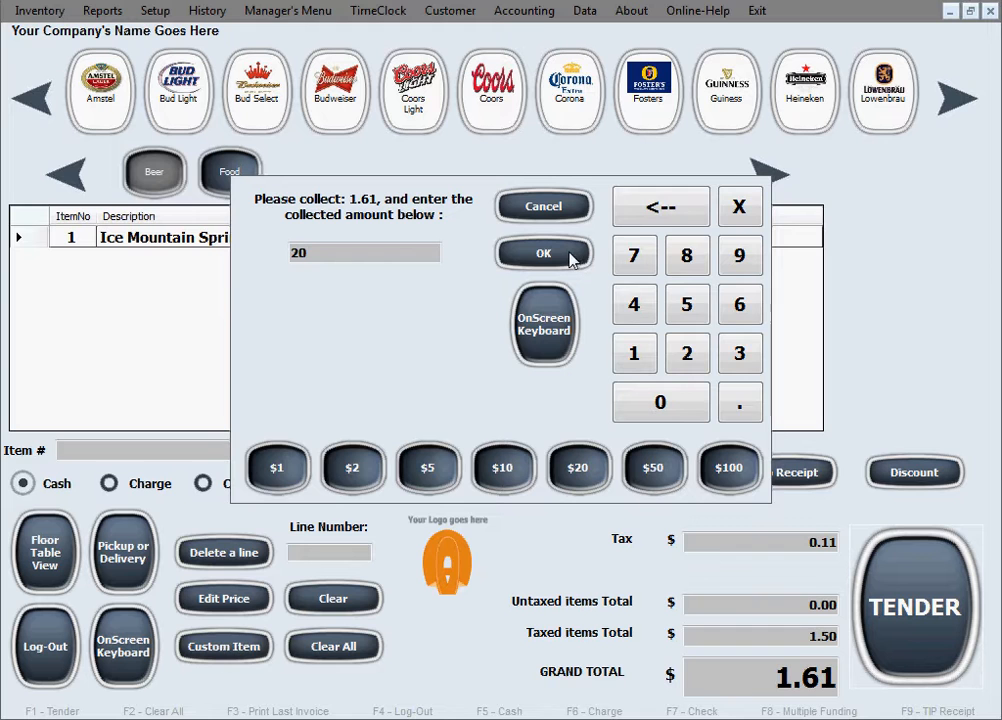
{"action": "left_click", "coordinate": [544, 252]}
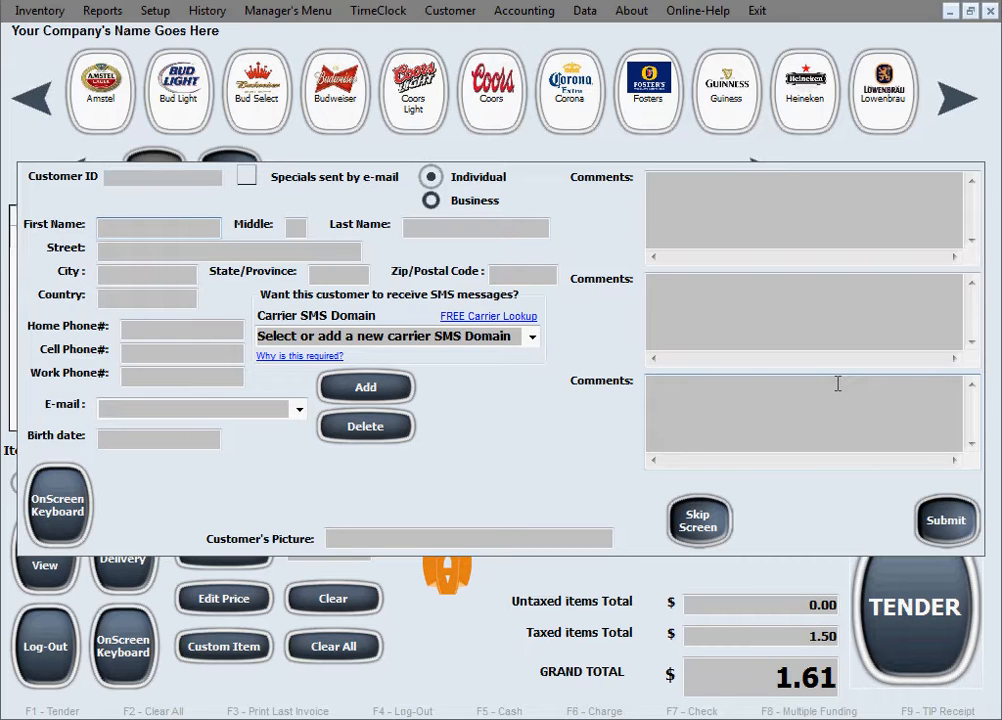
{"action": "mouse_move", "coordinate": [528, 448]}
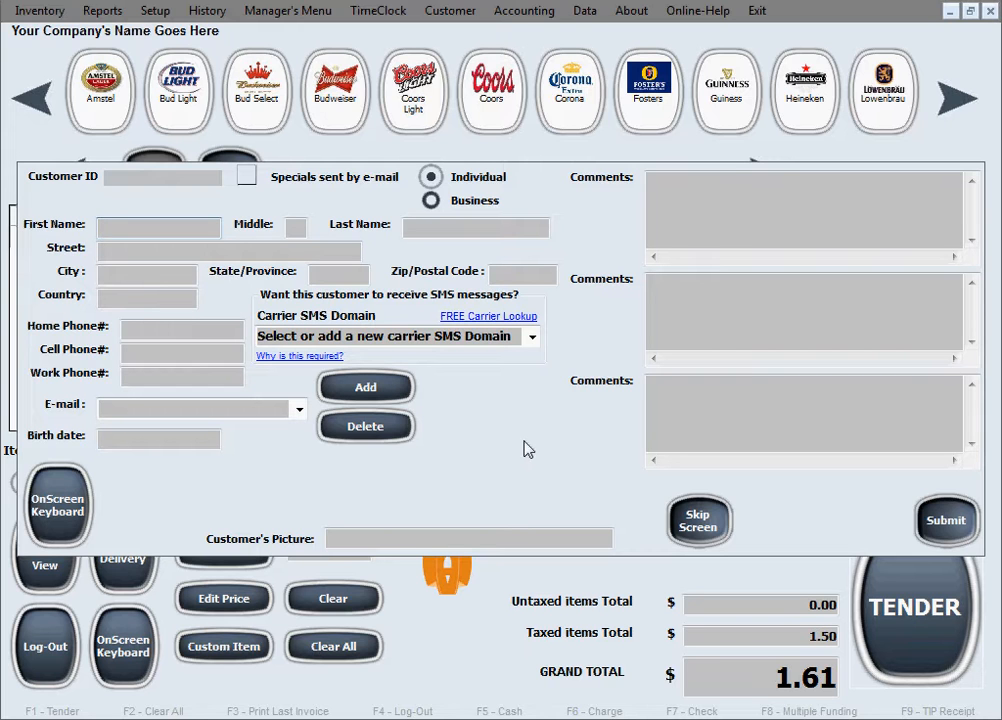
- Place the cursor in the First Name field of the customer form
{"action": "left_click", "coordinate": [158, 228]}
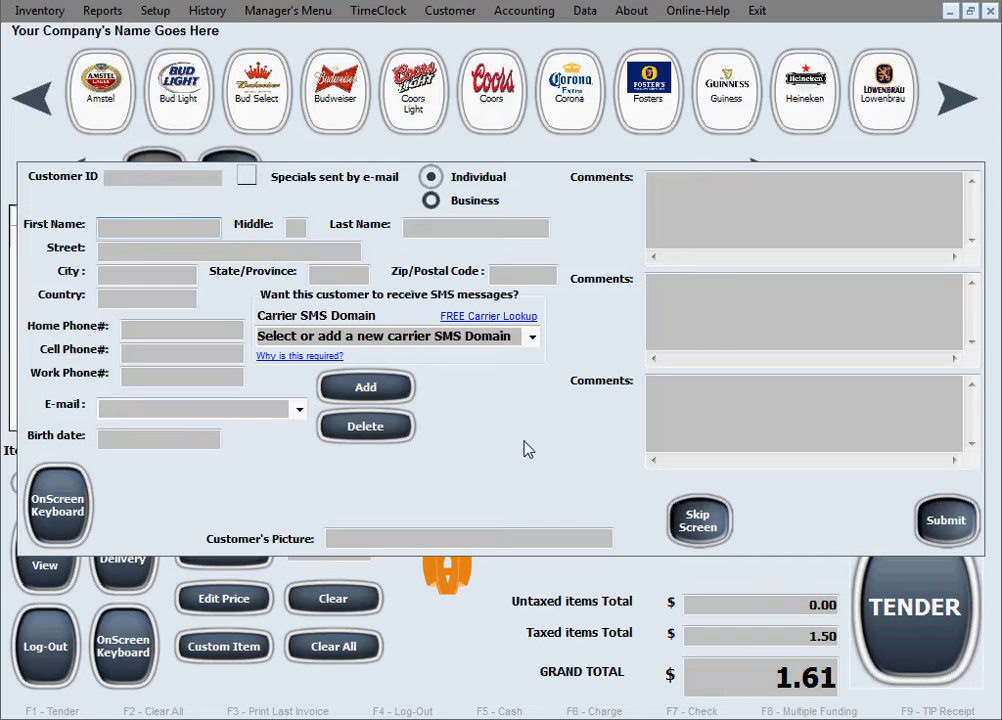
- Enter first name 'Joe', last name 'Smit' and home phone '111-222' on the customer form
{"action": "type", "text": "Joe"}
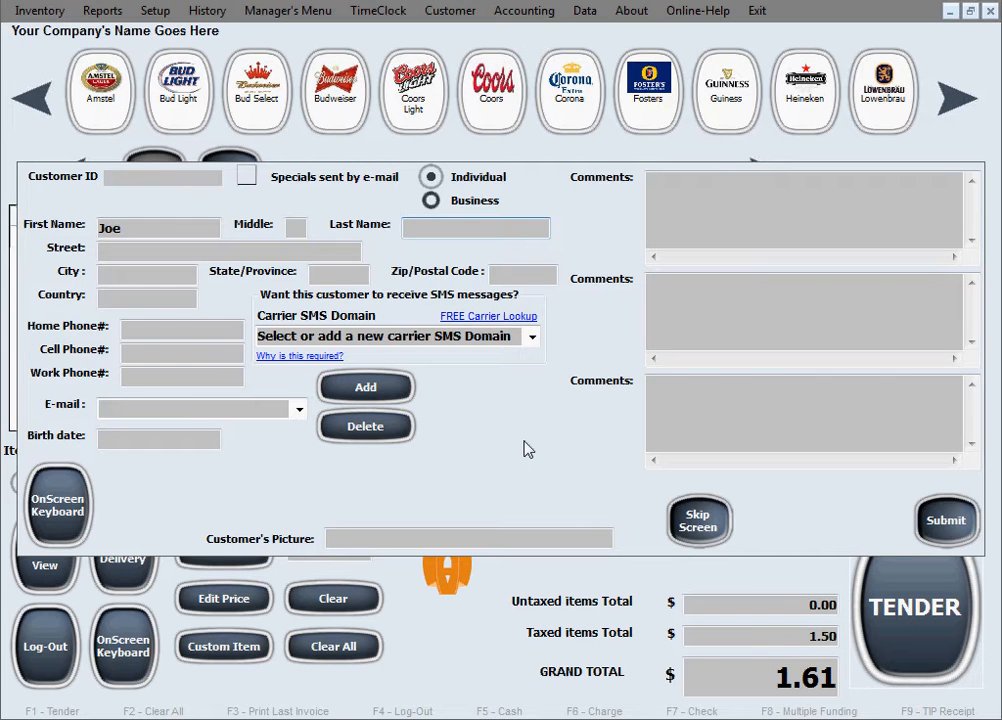
{"action": "type", "text": "Smith"}
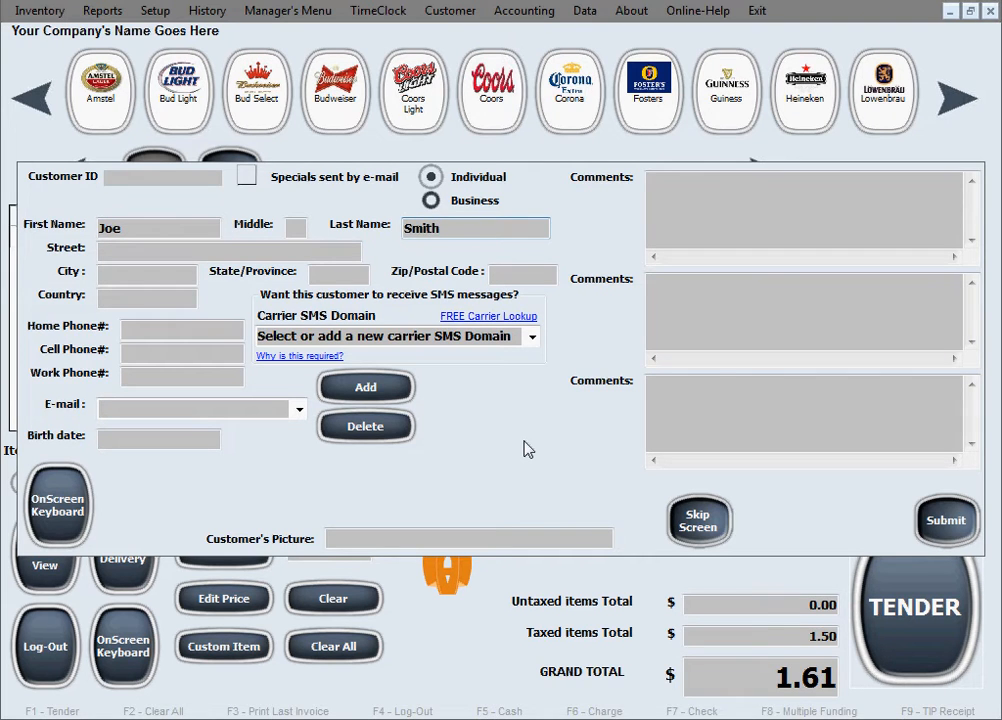
{"action": "left_click", "coordinate": [172, 328]}
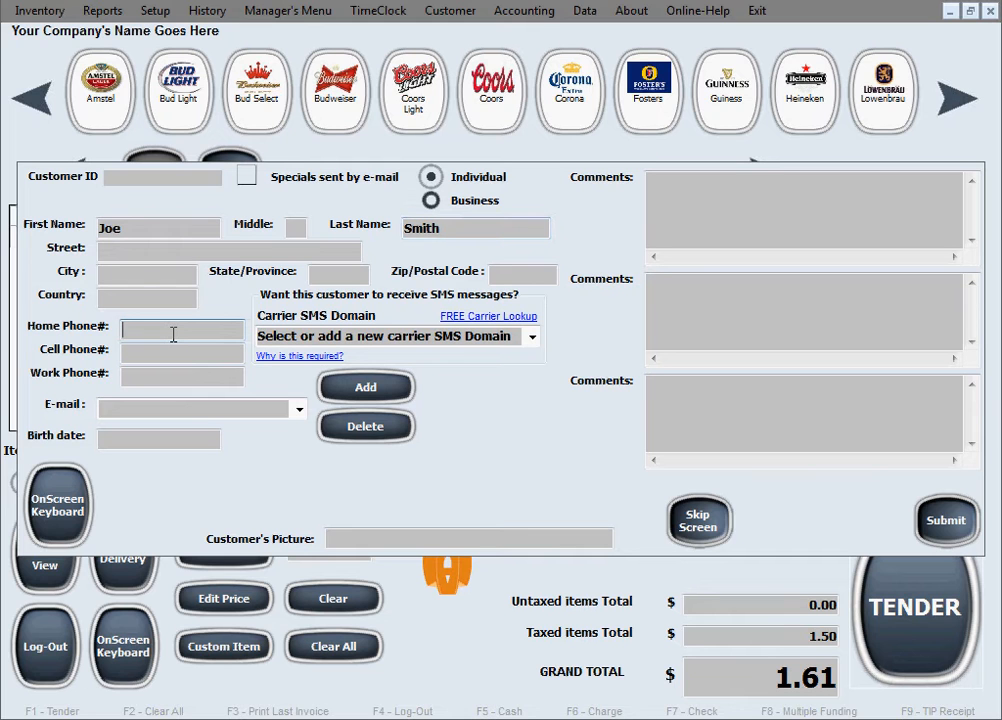
{"action": "type", "text": "111-"}
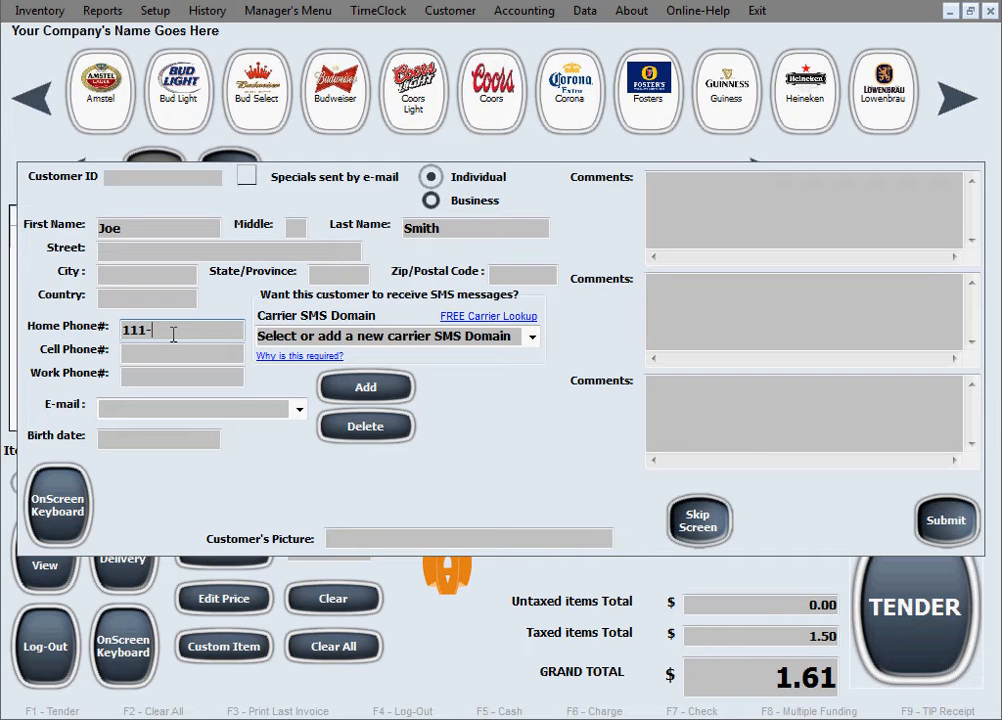
{"action": "type", "text": "222-3333"}
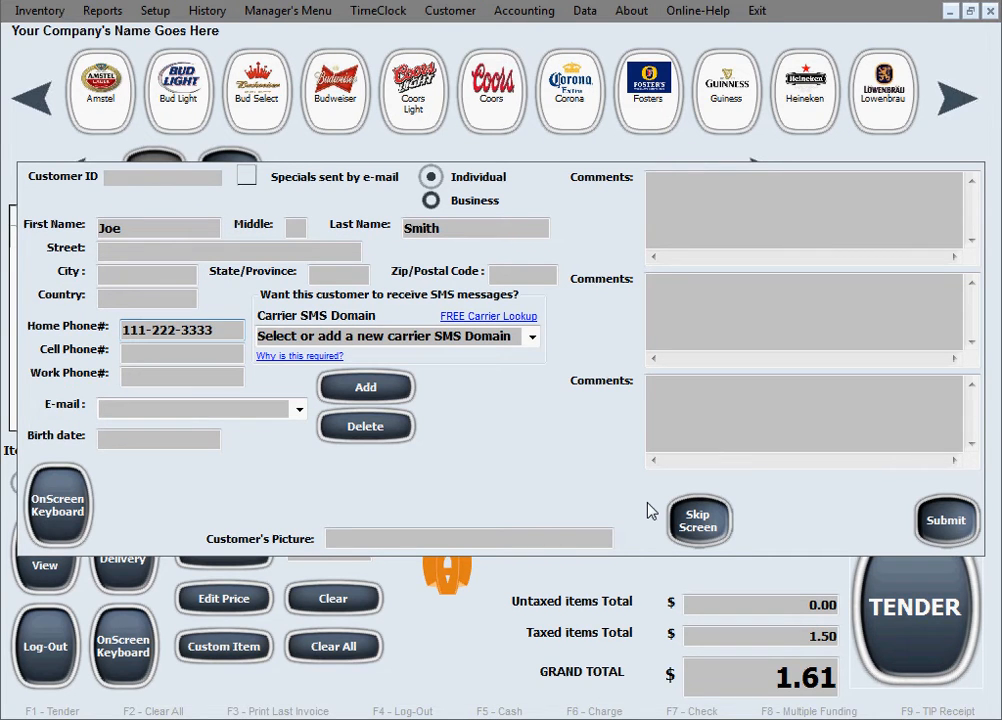
{"action": "mouse_move", "coordinate": [806, 510]}
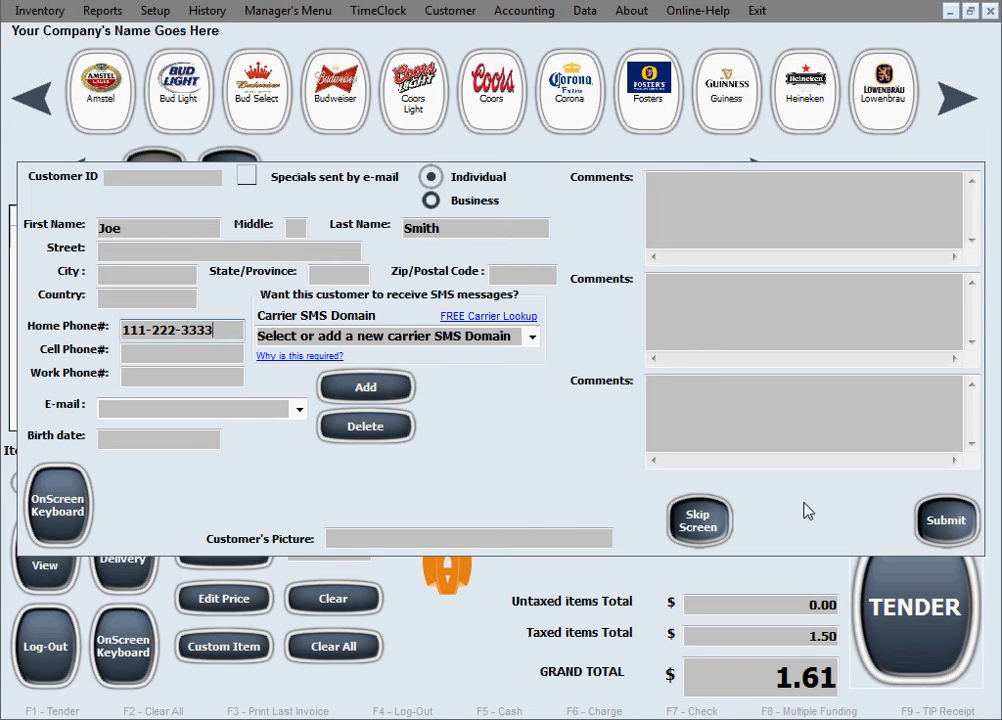
{"action": "mouse_move", "coordinate": [666, 512]}
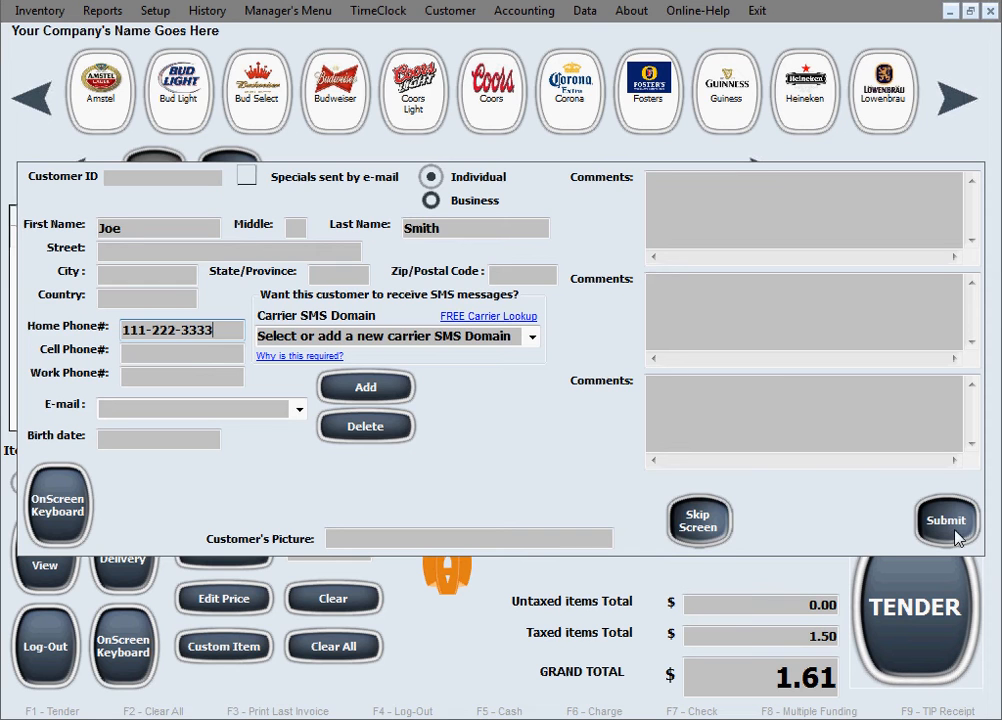
- Submit the customer details, acknowledge the 18.39 change notice, leaving the sales grid cleared at 0.00
{"action": "left_click", "coordinate": [944, 520]}
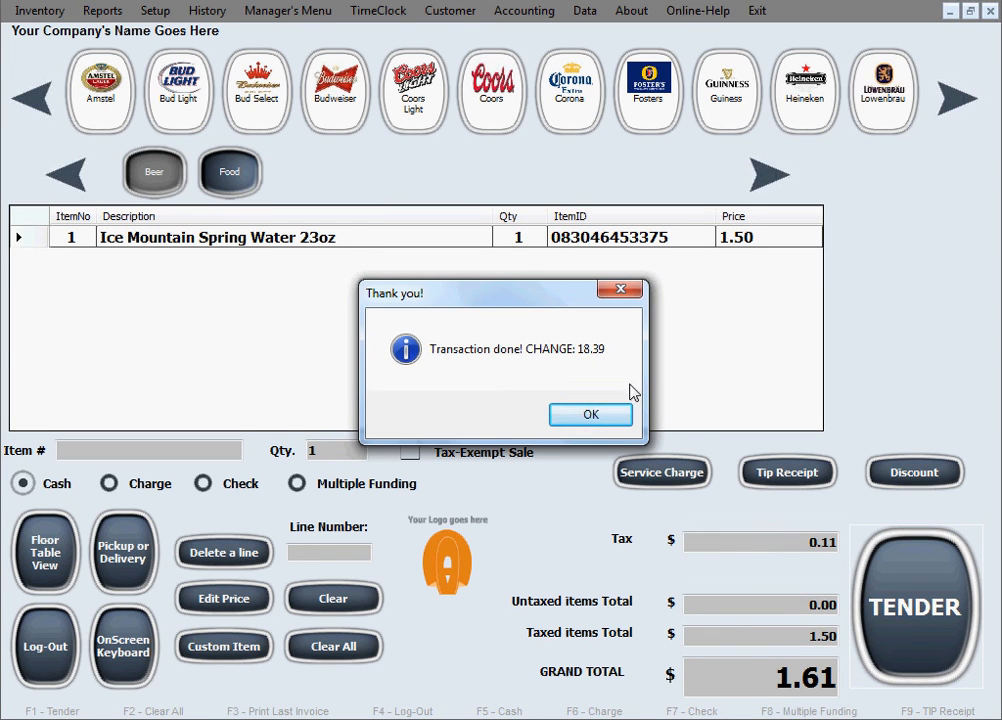
{"action": "mouse_move", "coordinate": [590, 368]}
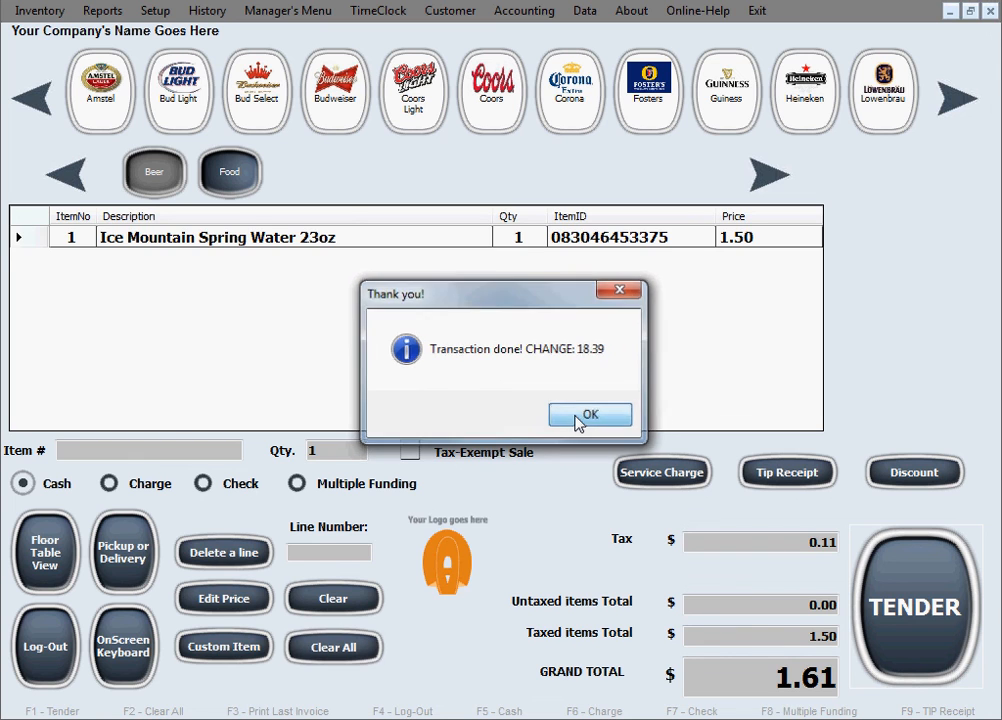
{"action": "left_click", "coordinate": [590, 414]}
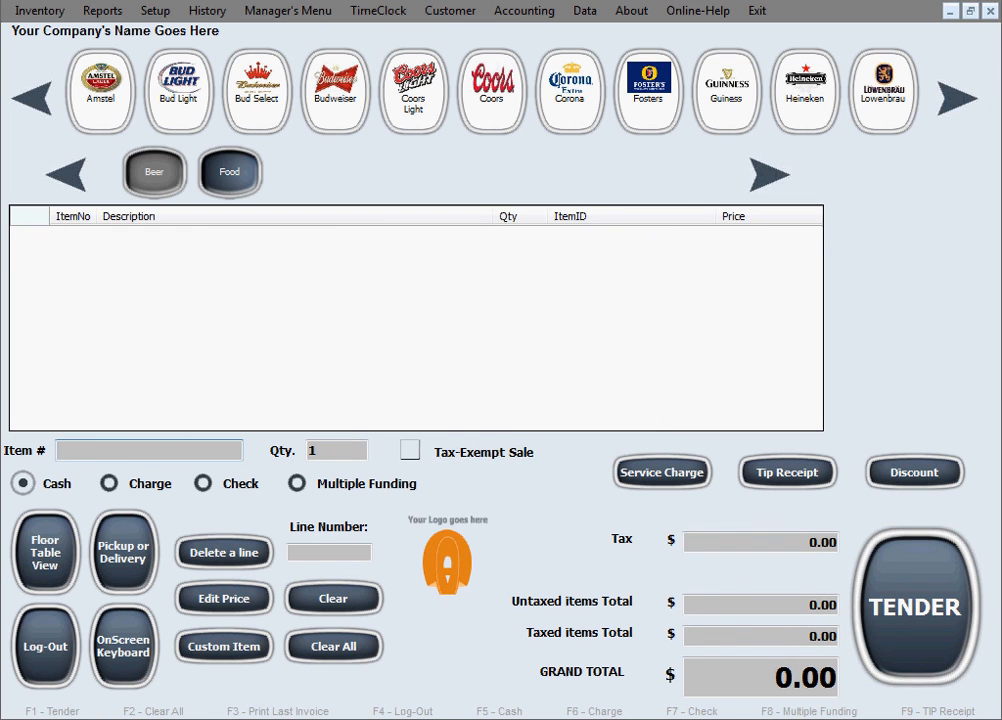